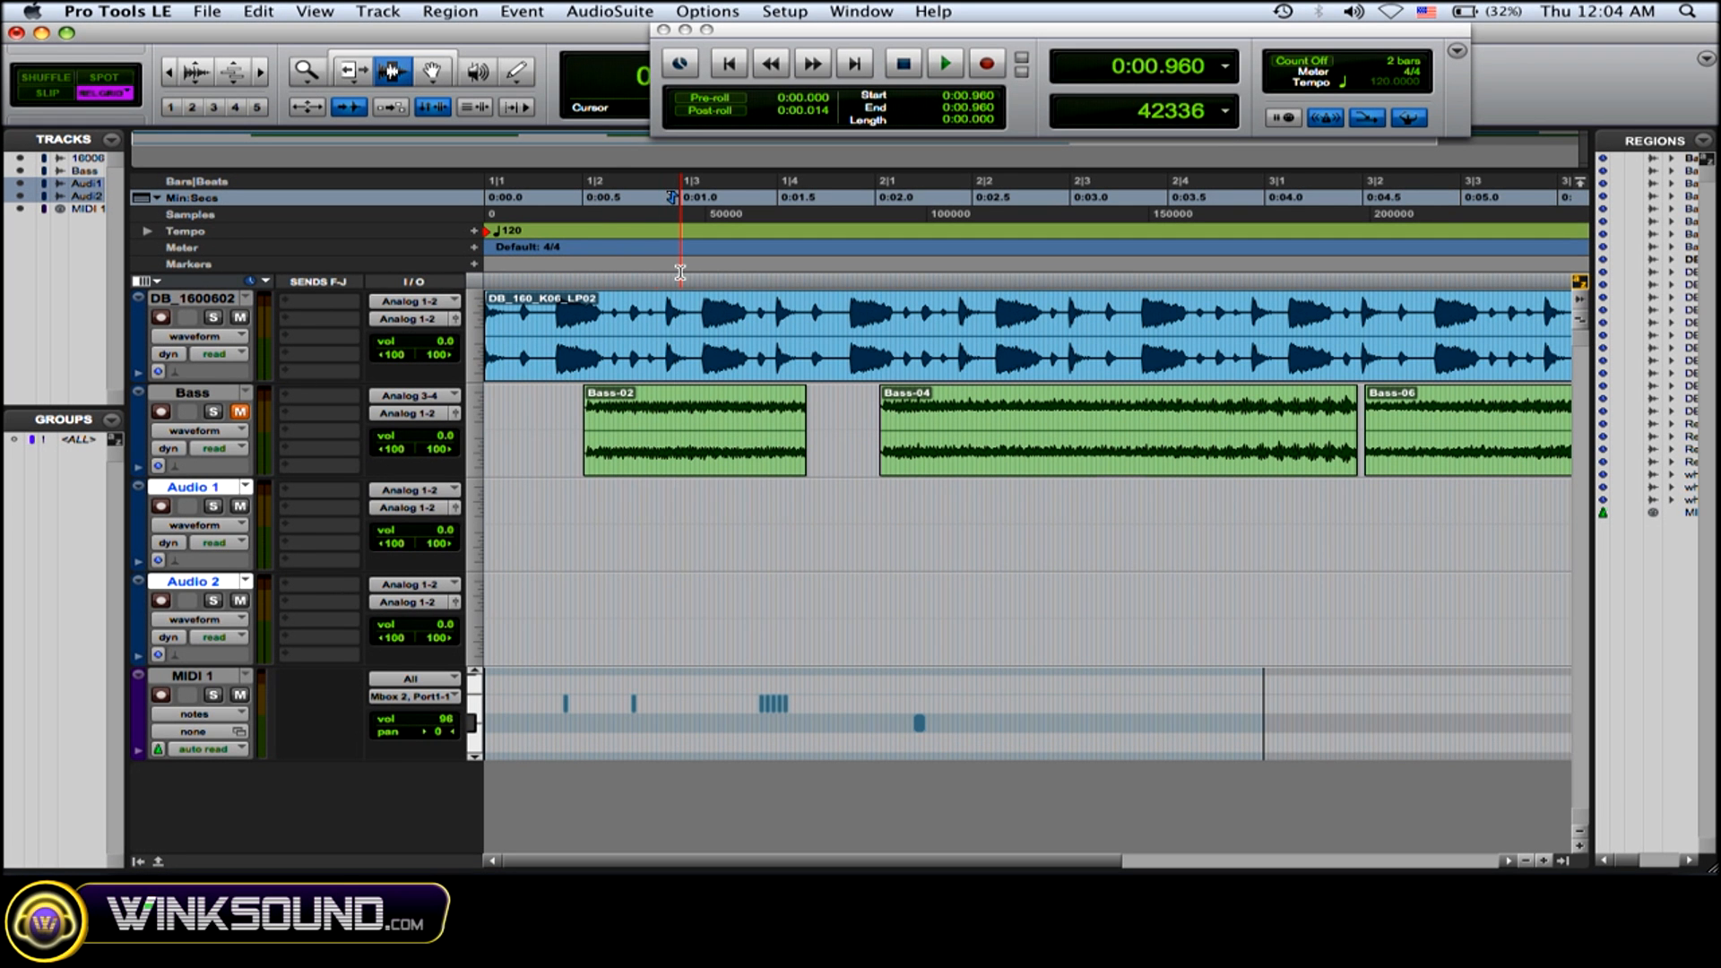
- Place the edit insertion point on the timeline with the Selector, ending at about 0:02.870
{"action": "left_click", "coordinate": [864, 242]}
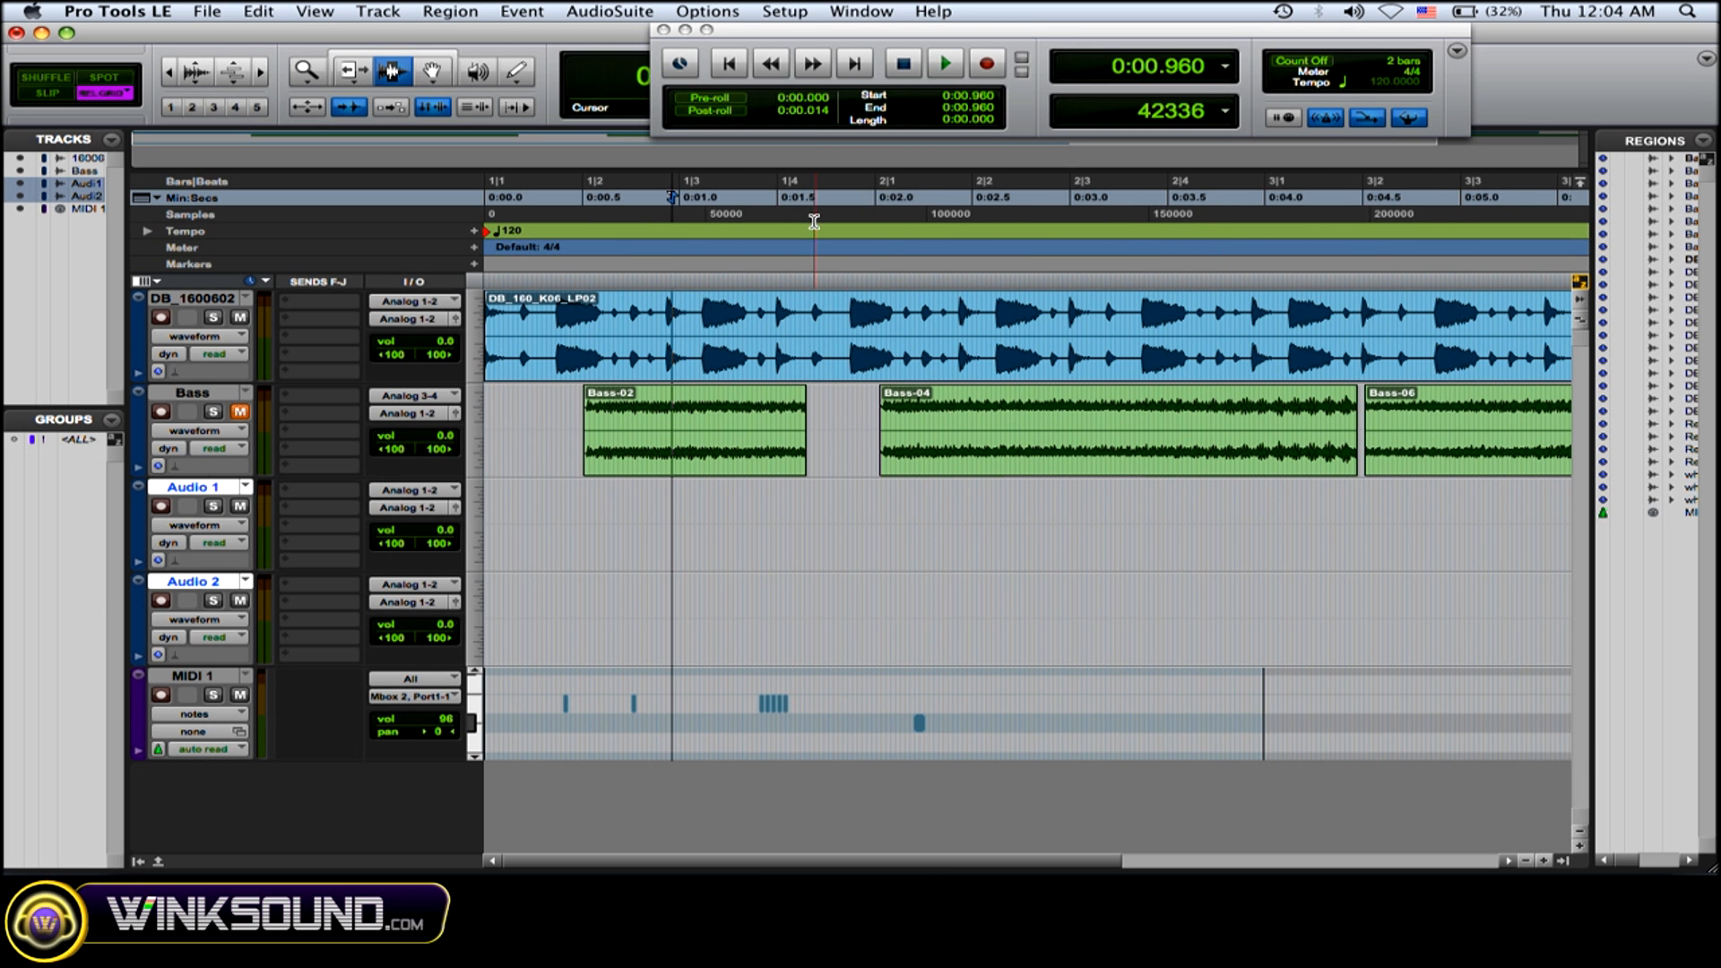
{"action": "left_click", "coordinate": [877, 239]}
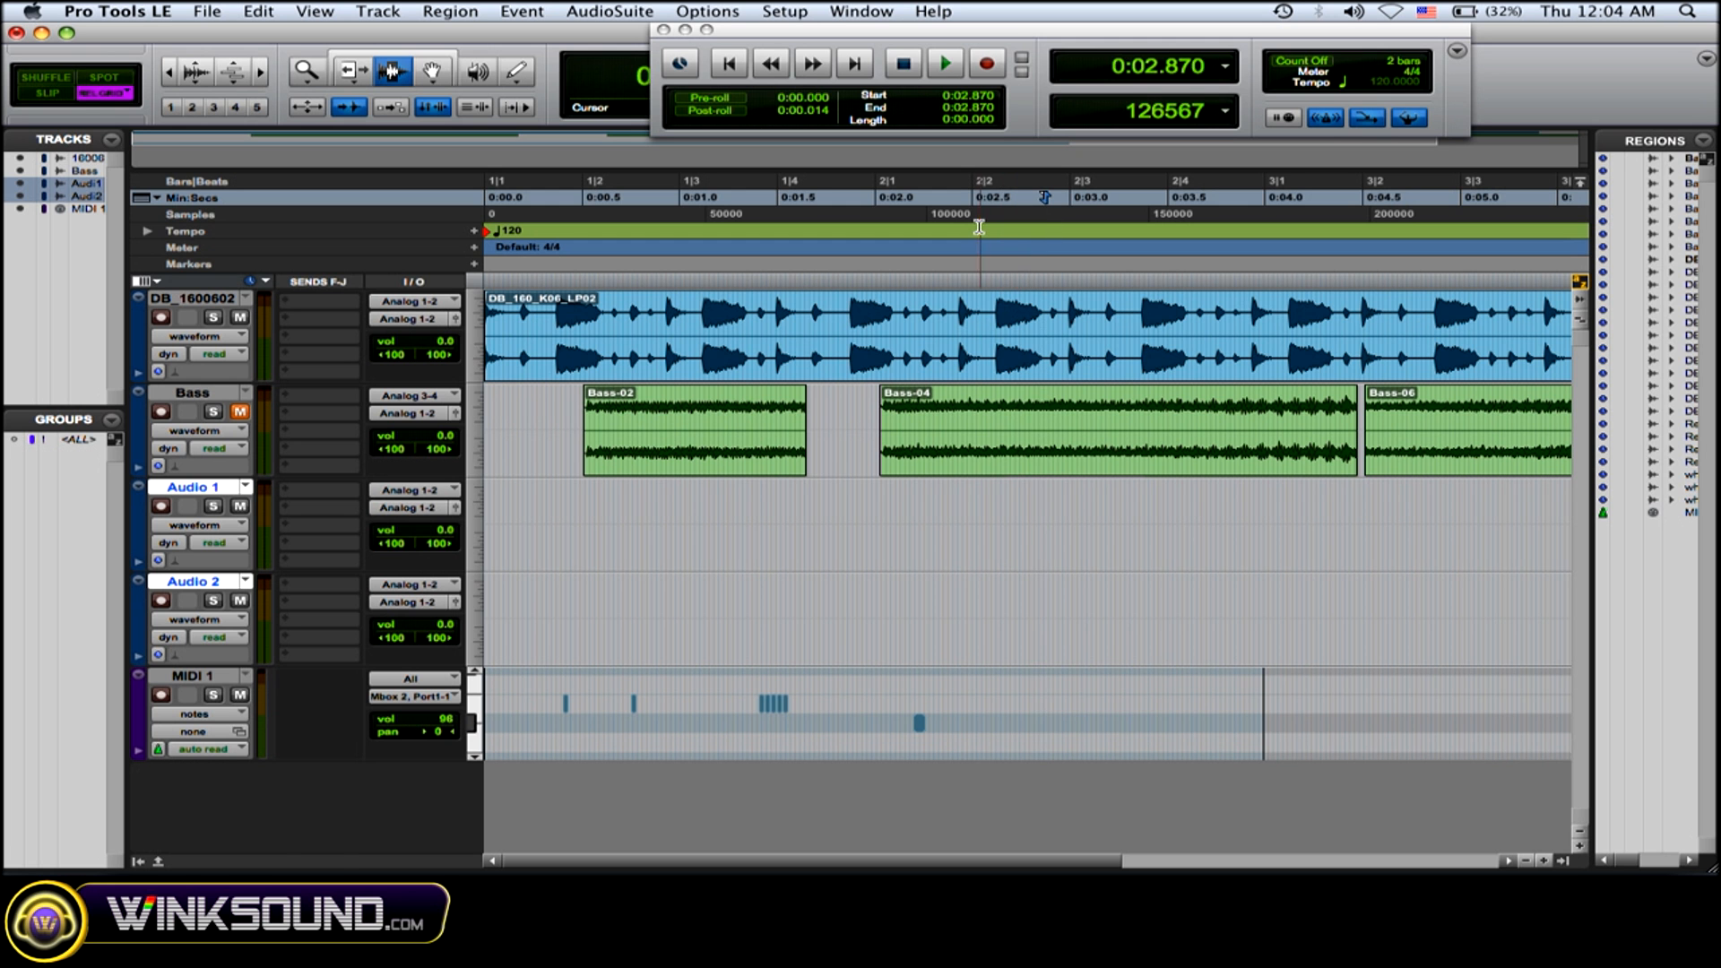
{"action": "left_click", "coordinate": [942, 63]}
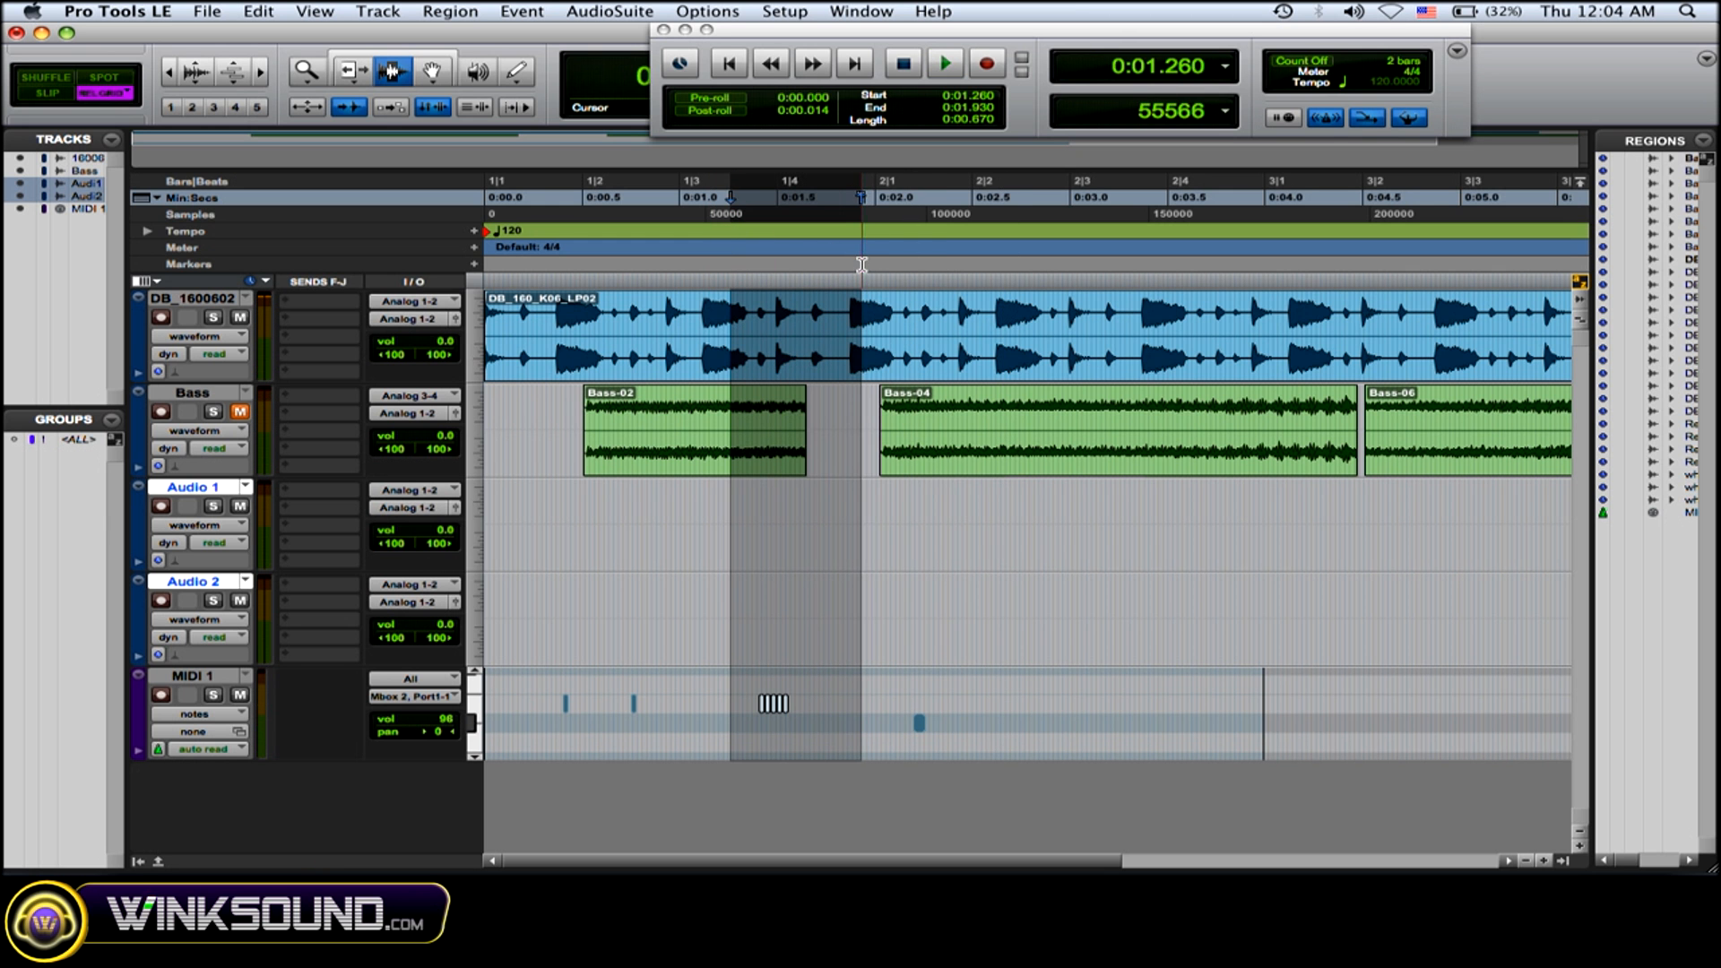
- Select roughly 1.19–4.00 s across all tracks, play it back, then stop
{"action": "left_click", "coordinate": [717, 213]}
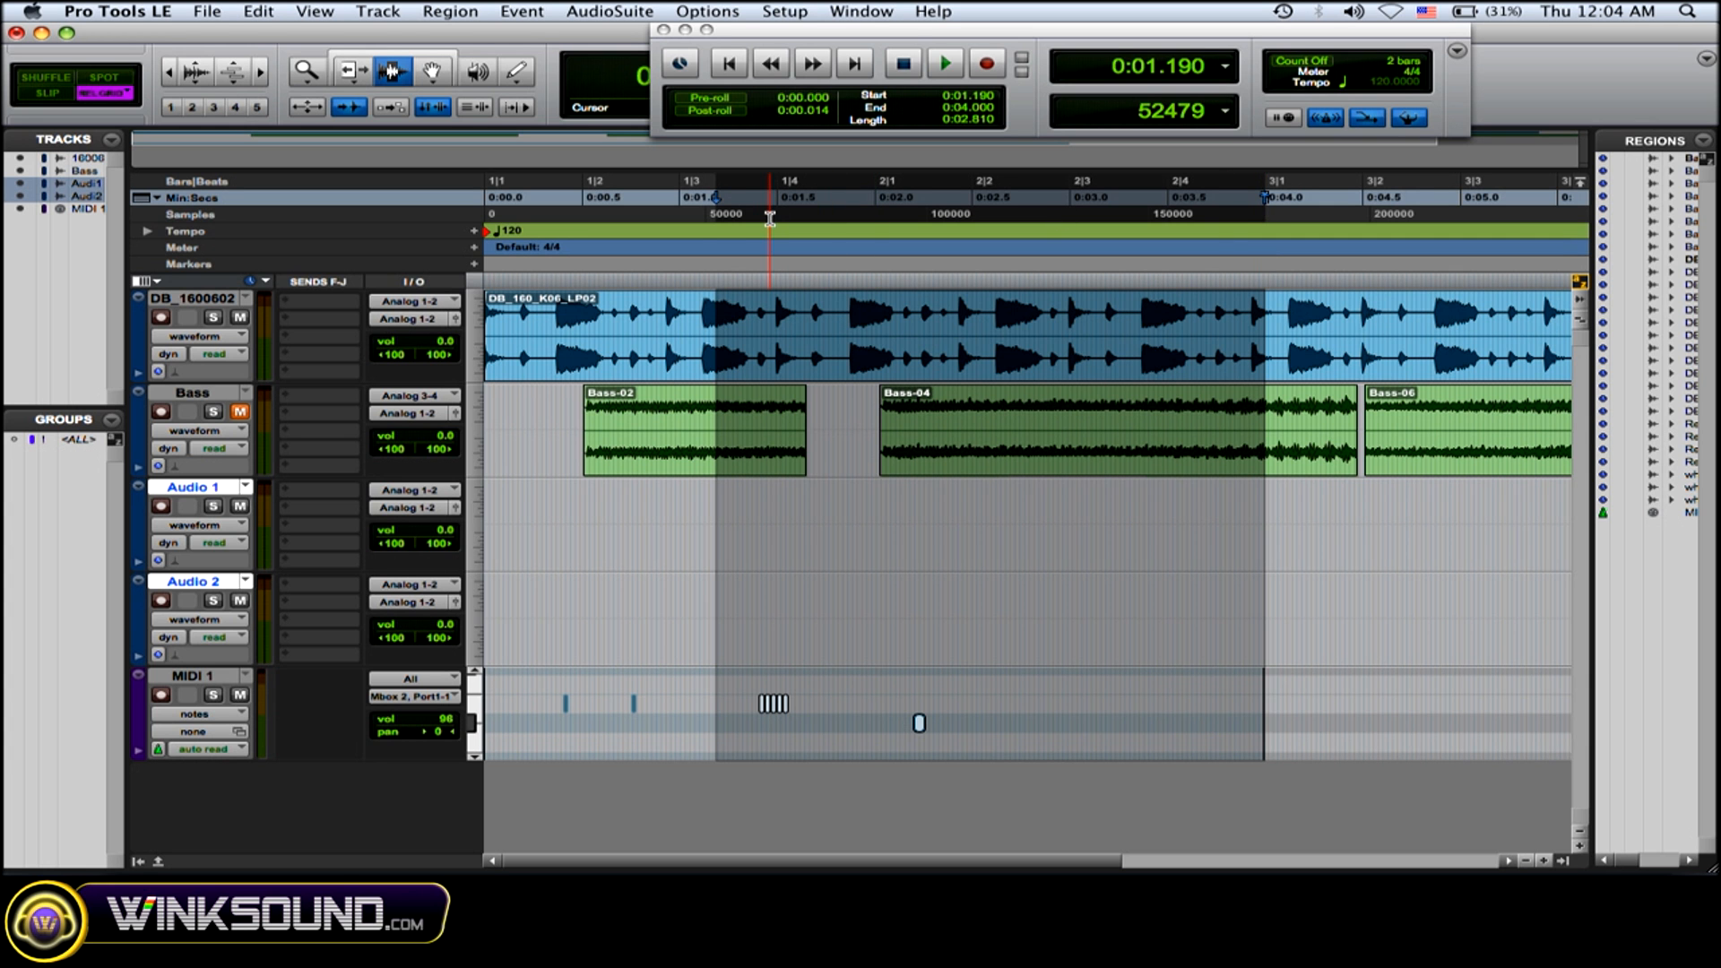
{"action": "left_click", "coordinate": [942, 62]}
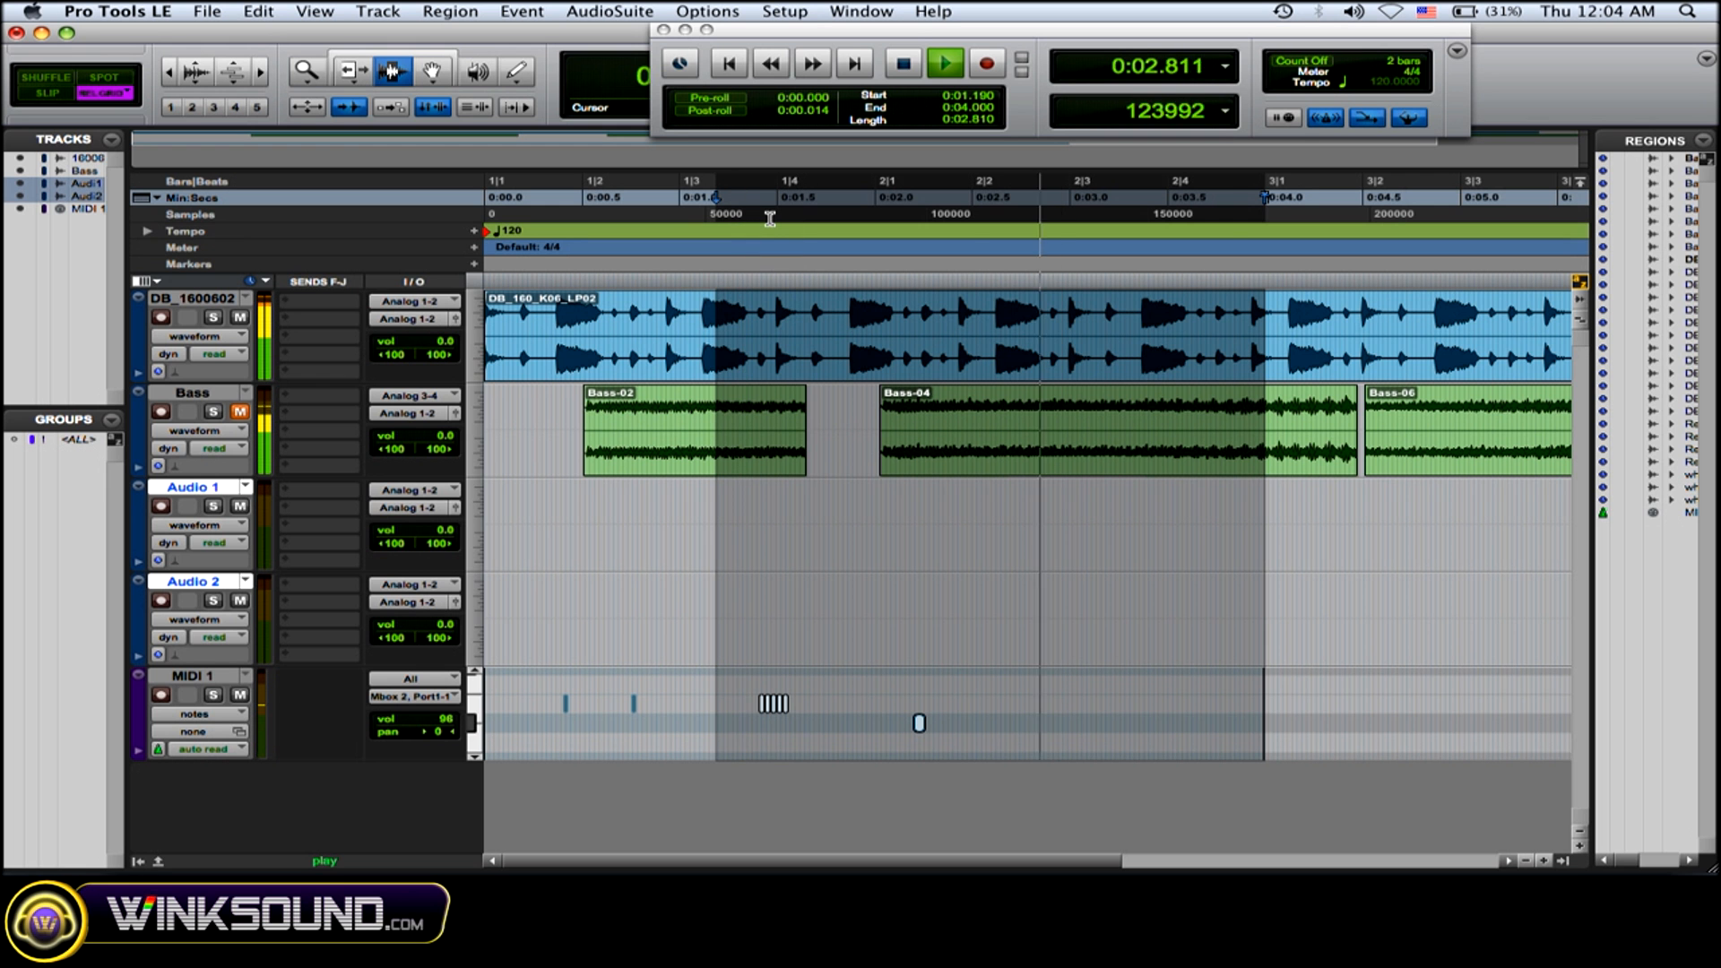
{"action": "left_click", "coordinate": [802, 219]}
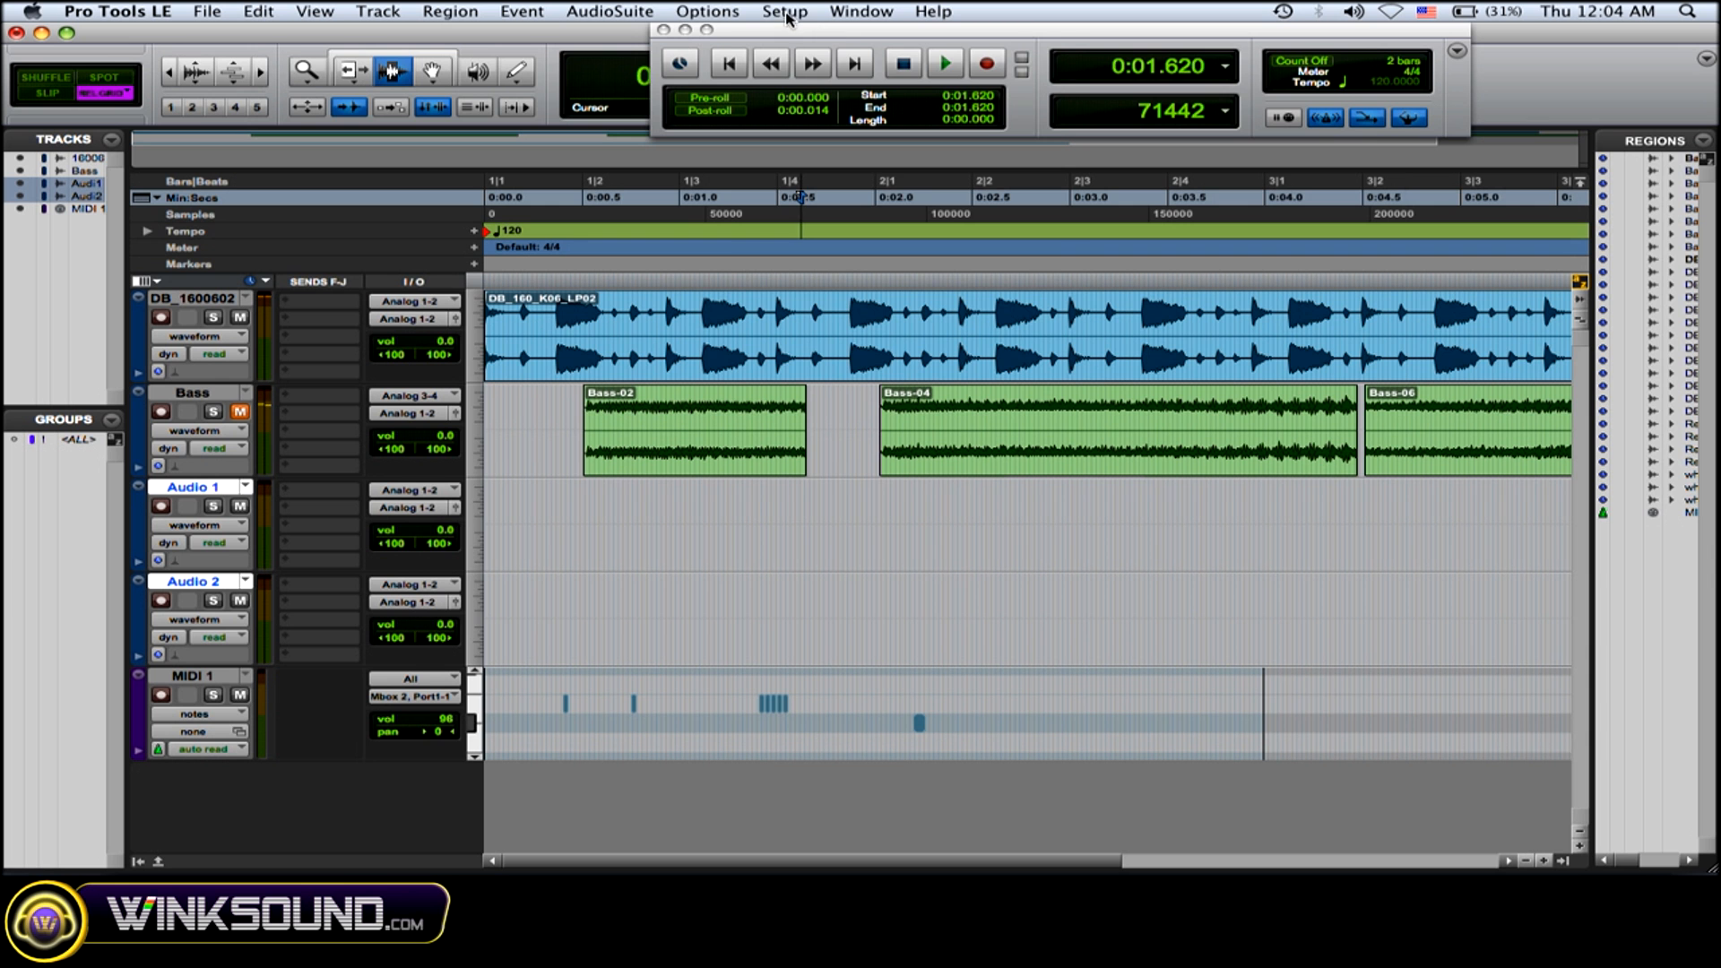
- Enable Loop Playback from the Options menu so selections repeat
{"action": "left_click", "coordinate": [785, 11]}
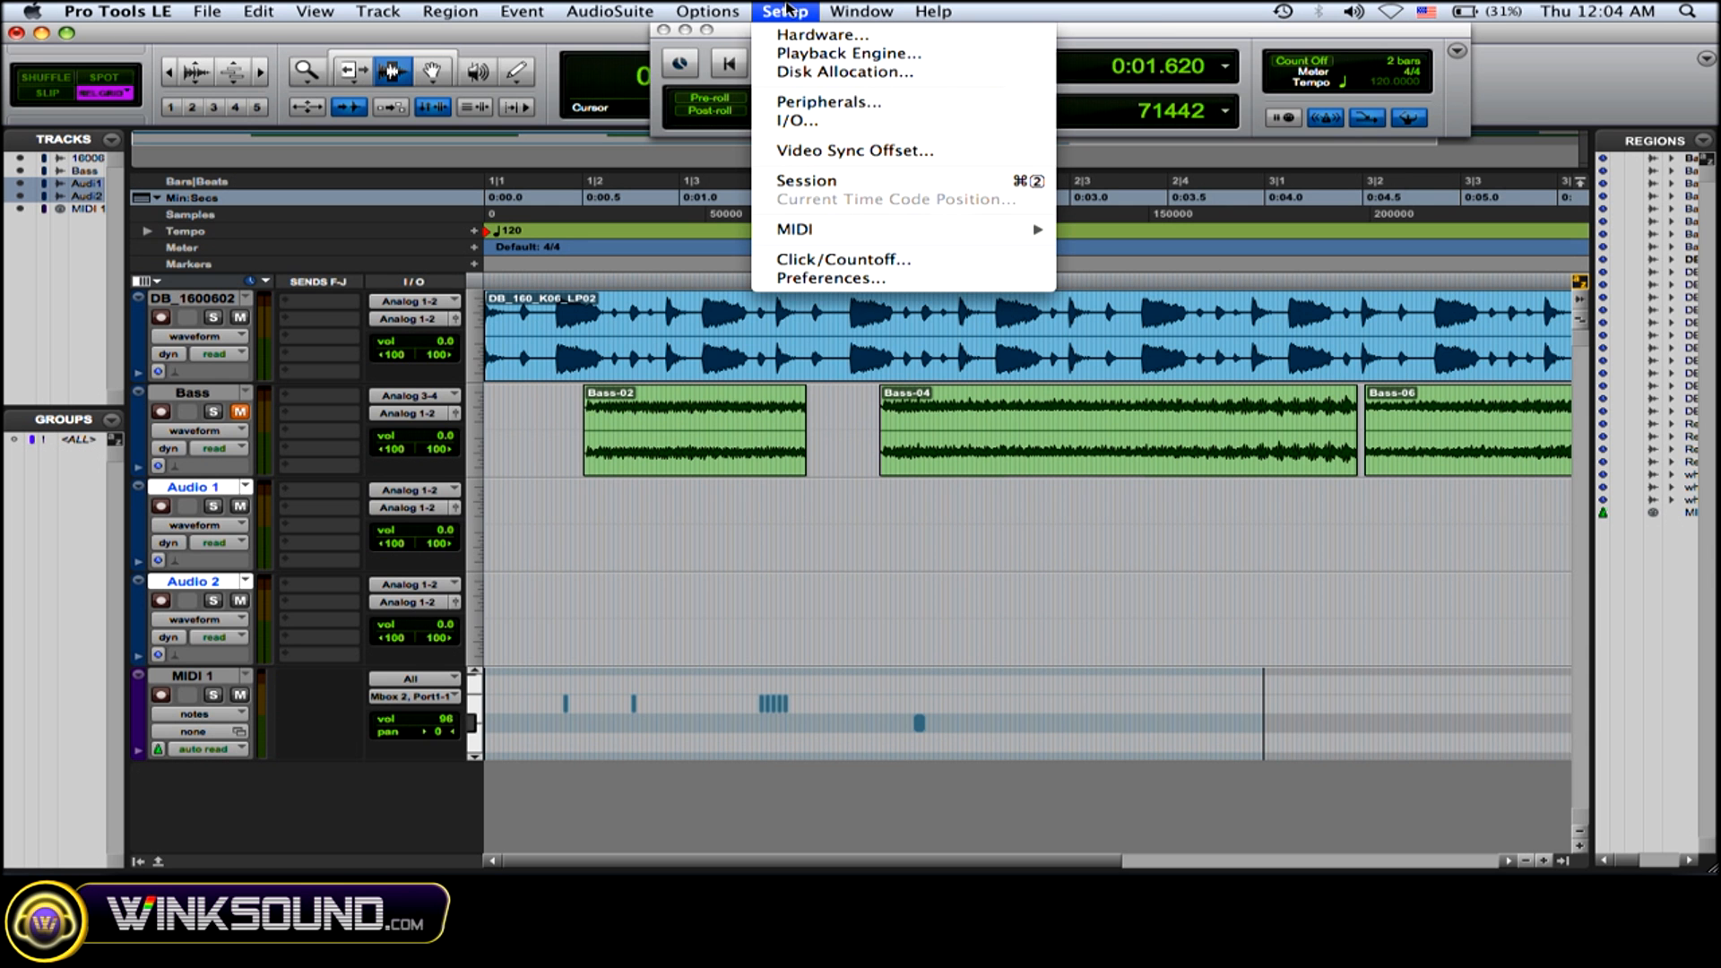
{"action": "left_click", "coordinate": [706, 10]}
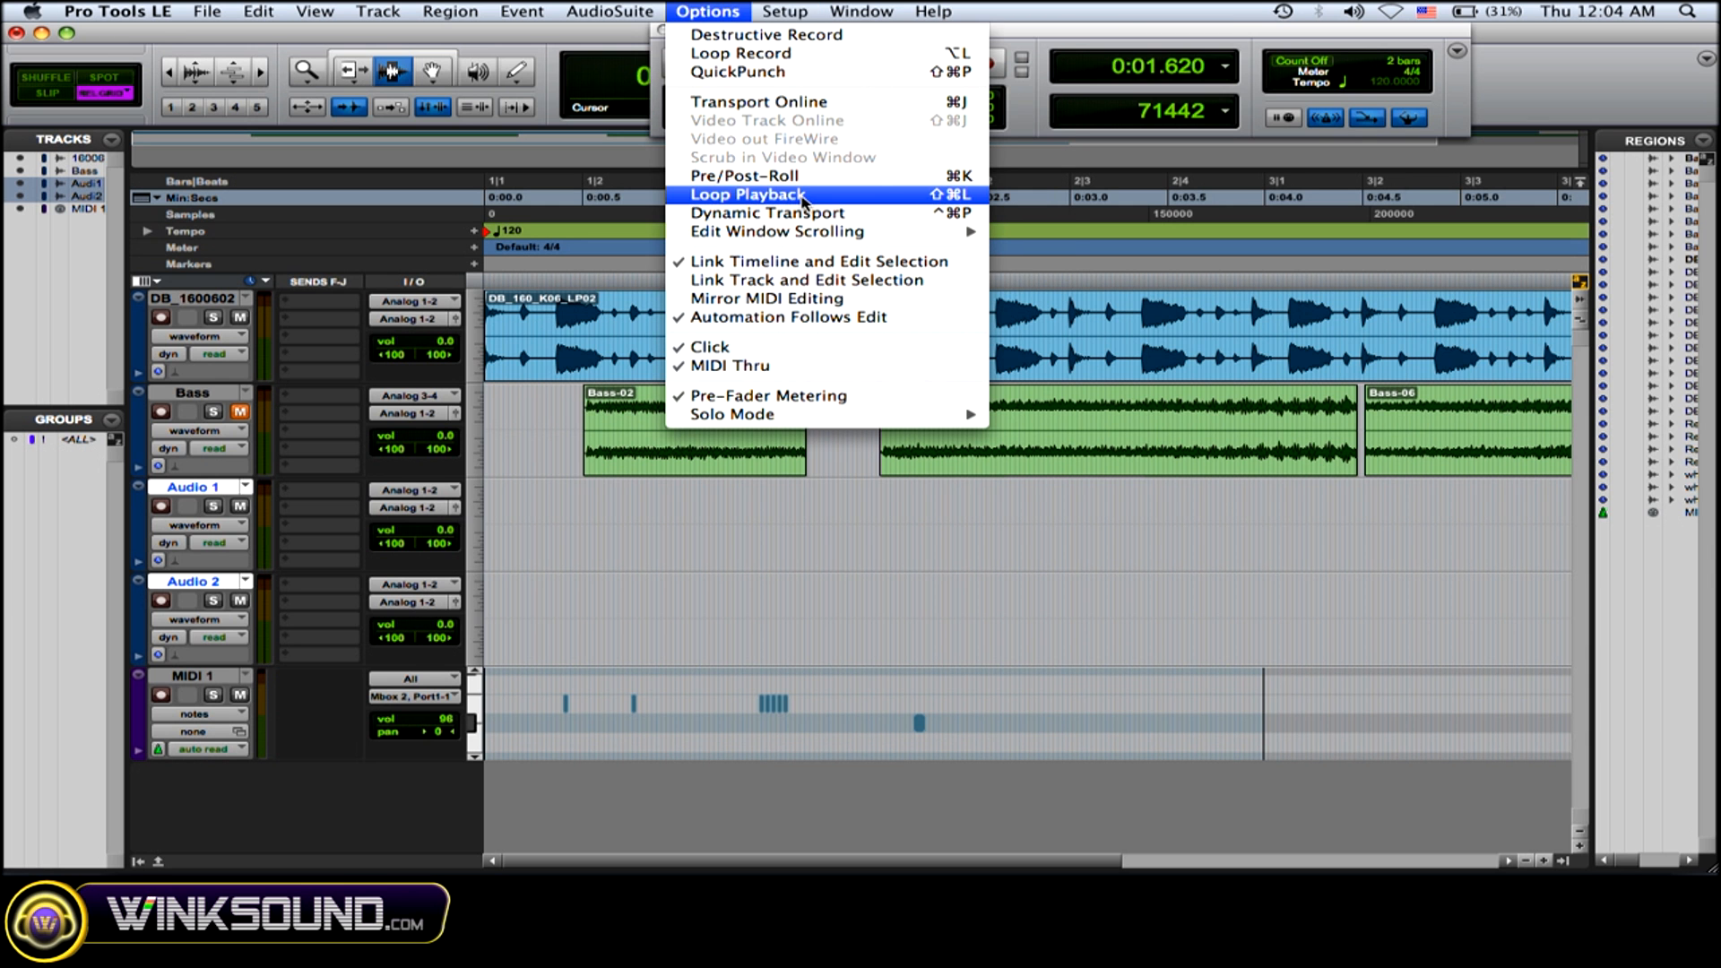
{"action": "left_click", "coordinate": [749, 193]}
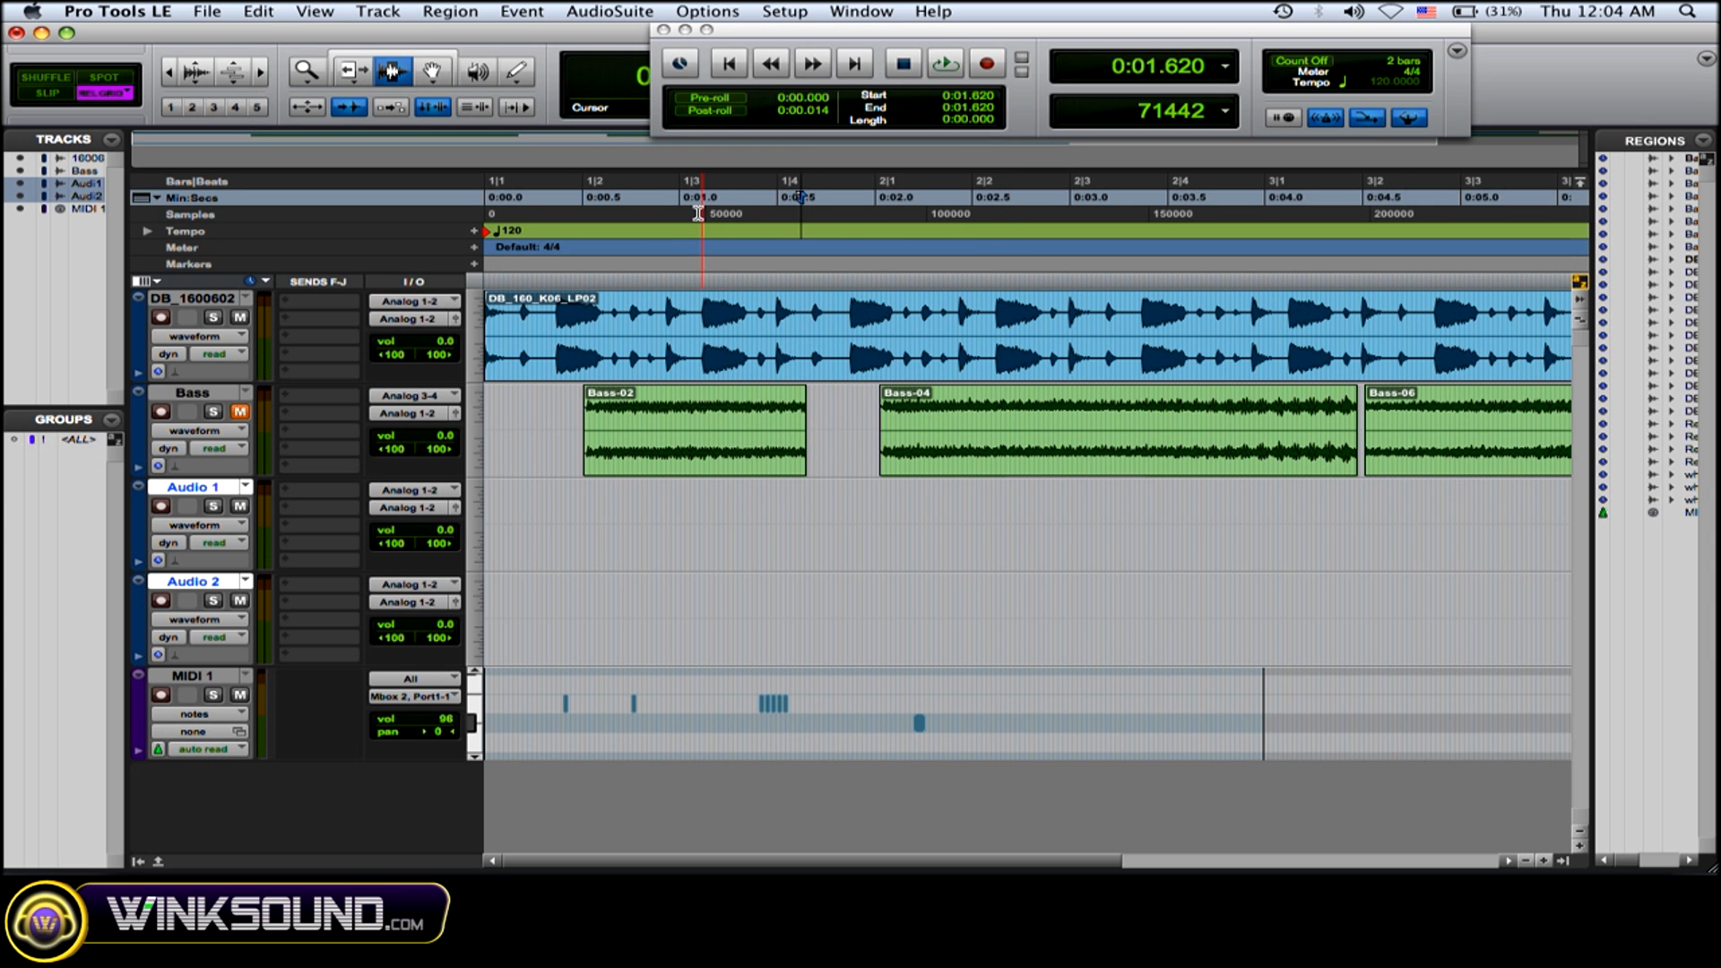
- Select 1.00–2.67 s across all tracks and loop-play it
{"action": "left_click", "coordinate": [692, 212]}
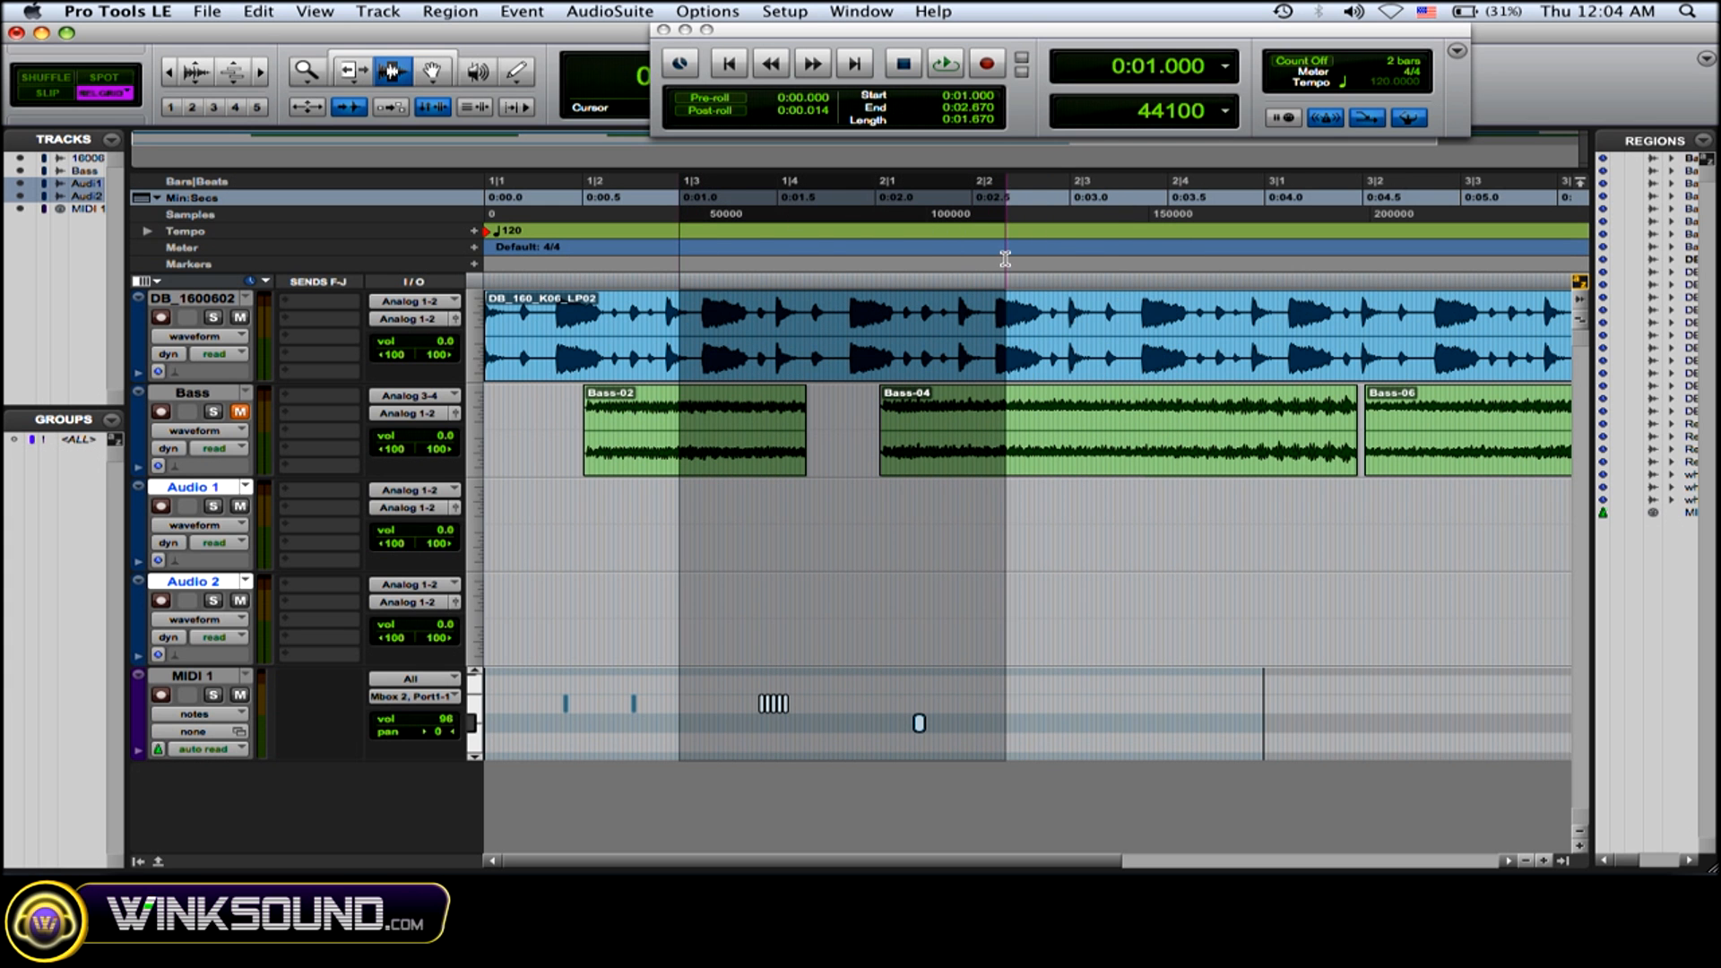
{"action": "left_click", "coordinate": [945, 64]}
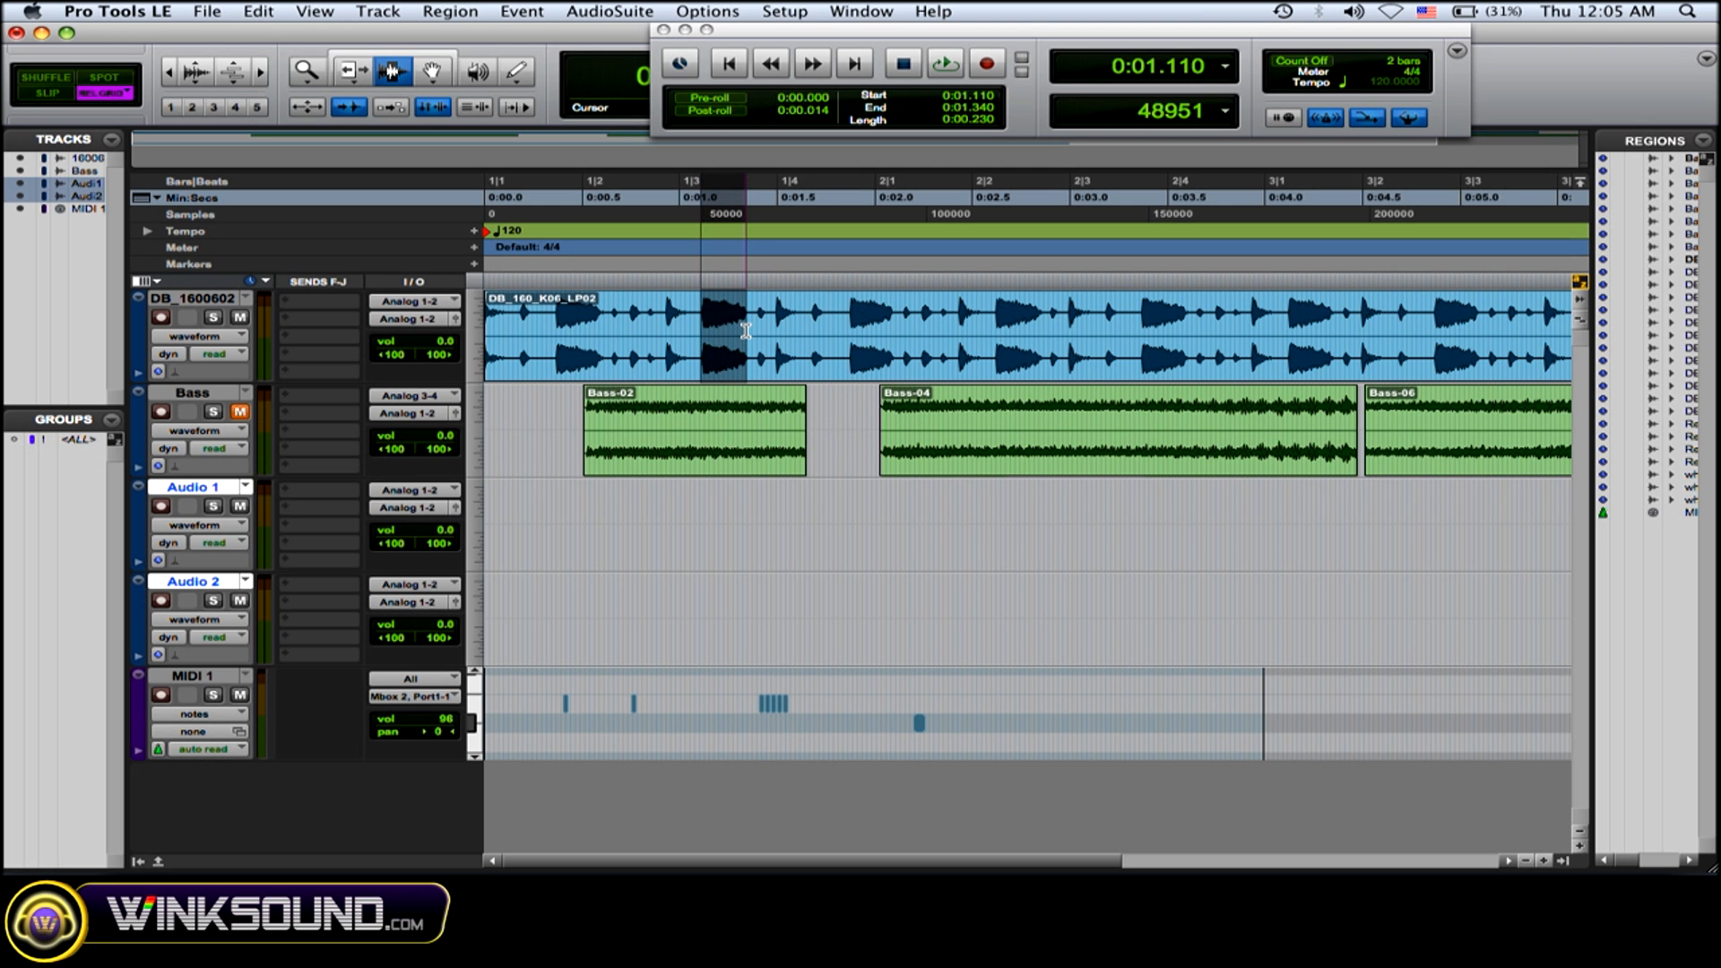
- Zoom into the top drum loop and select a narrow slice around 1.01–1.04 s
{"action": "left_click", "coordinate": [740, 335]}
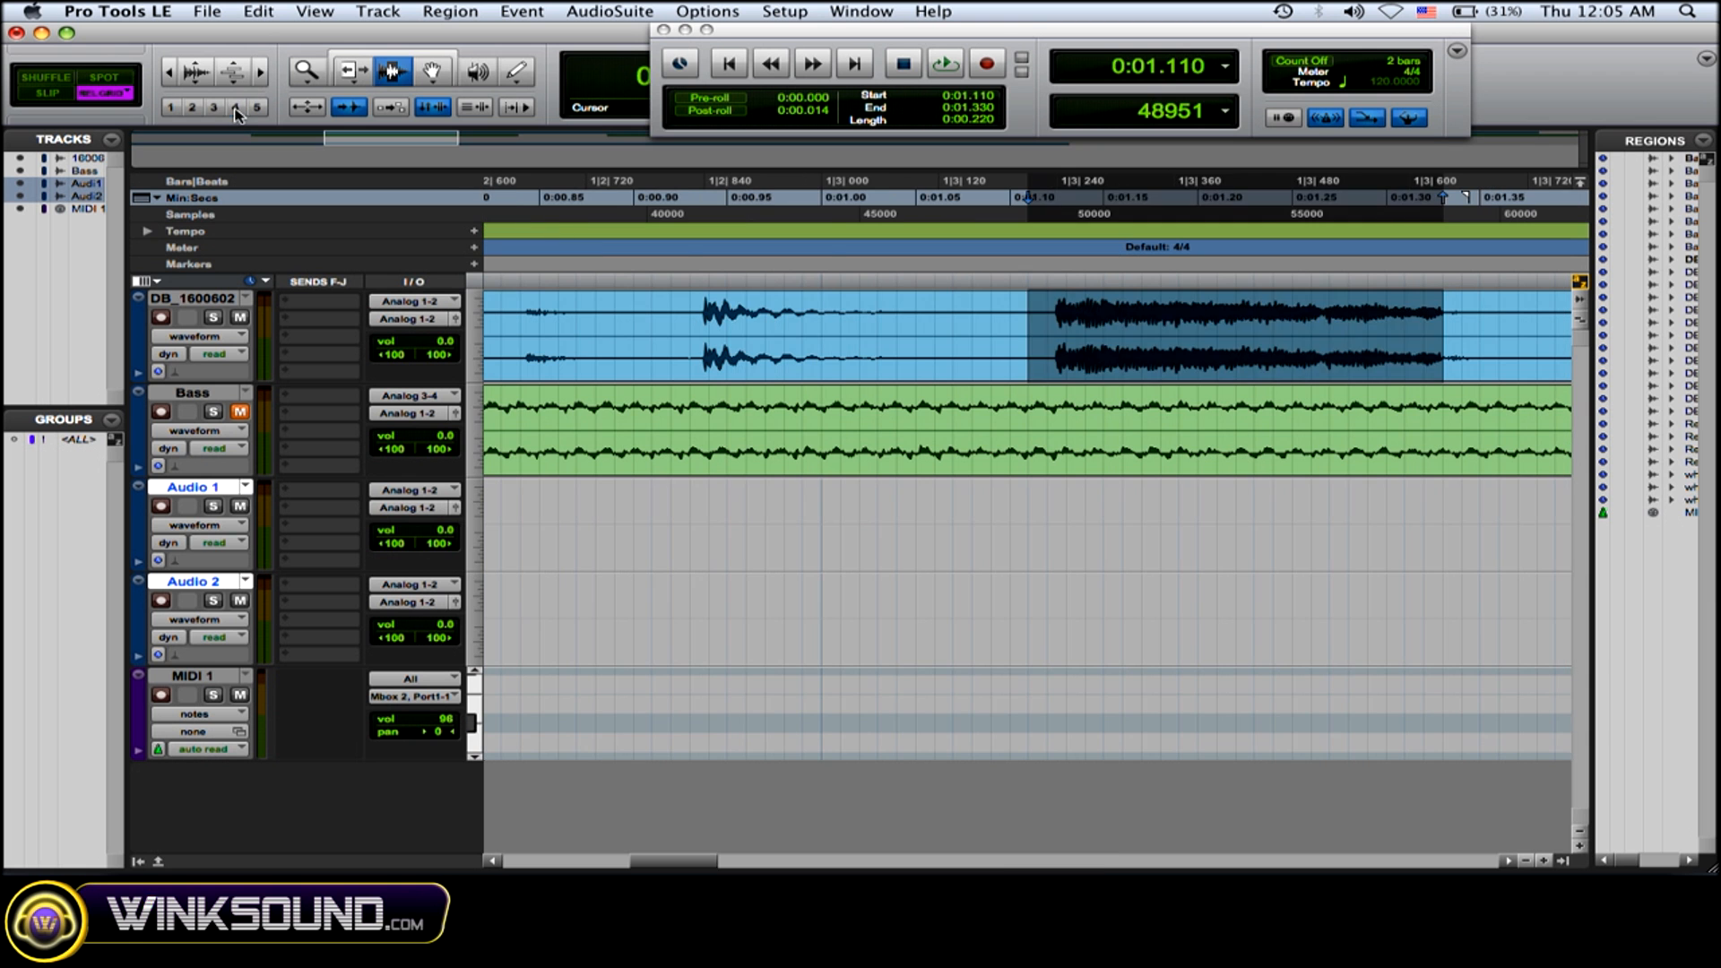
{"action": "left_click", "coordinate": [844, 330]}
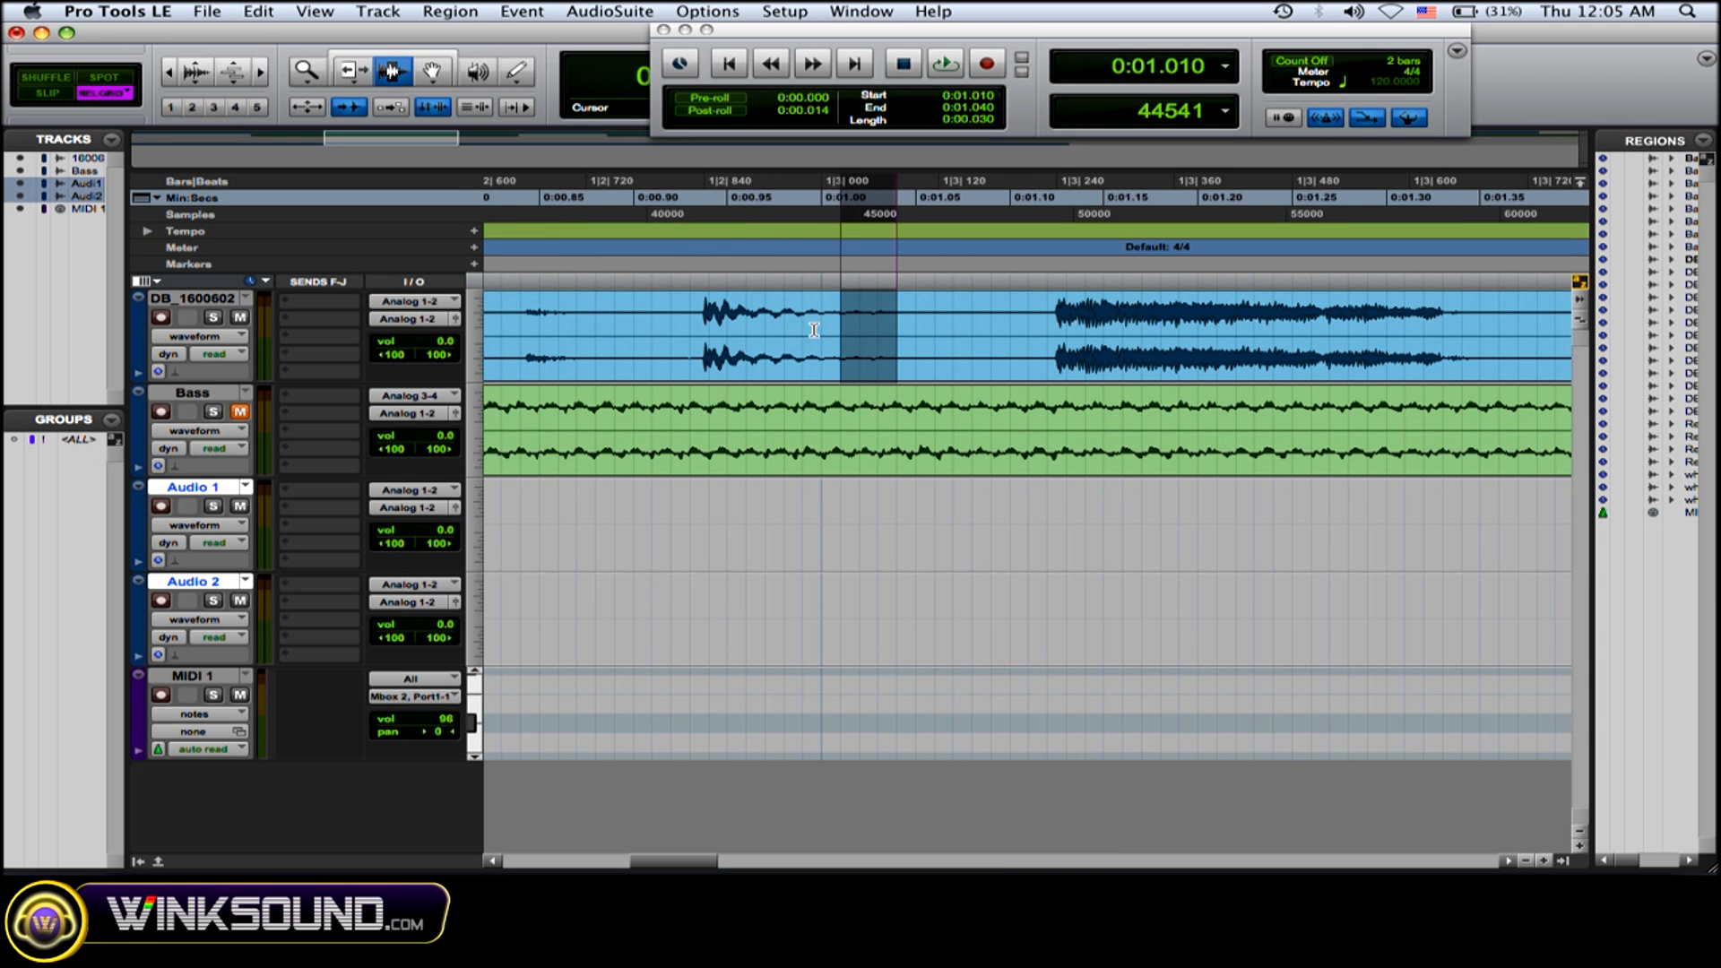